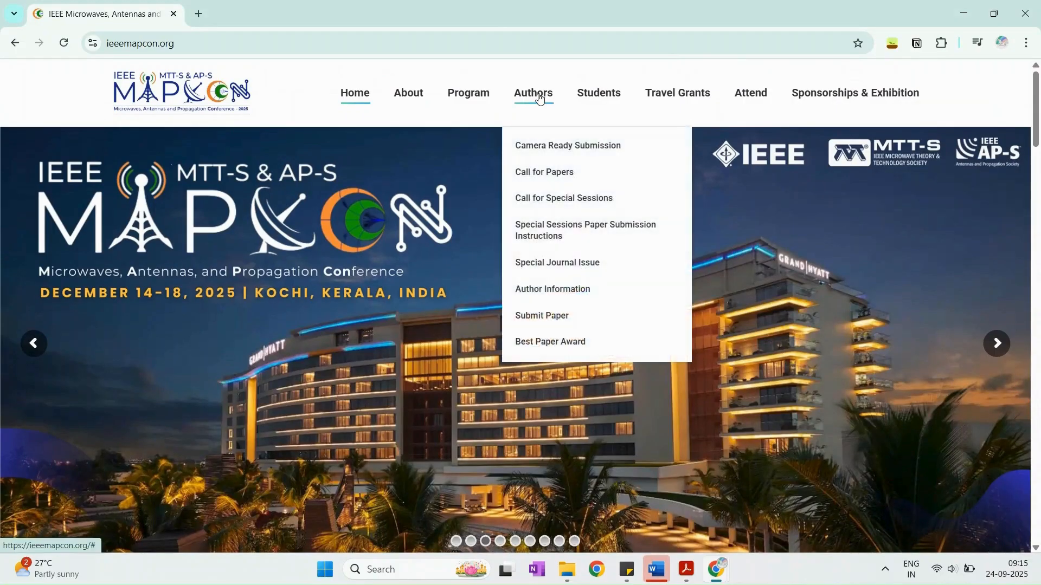
pyautogui.moveTo(567, 145)
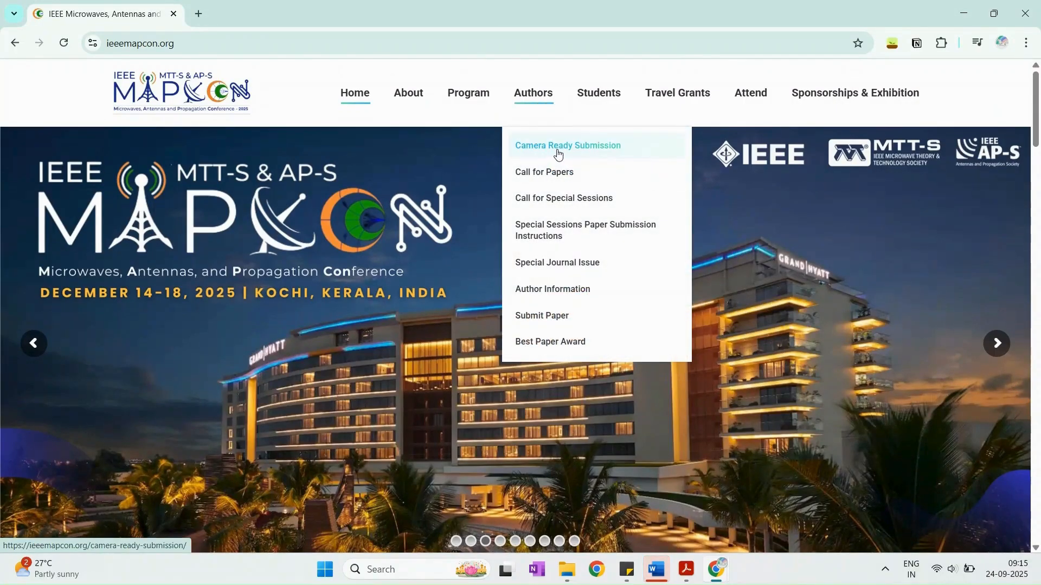
# Step: Open Authors > Camera Ready Submission and scroll to section III, Steps for Submission
pyautogui.click(566, 145)
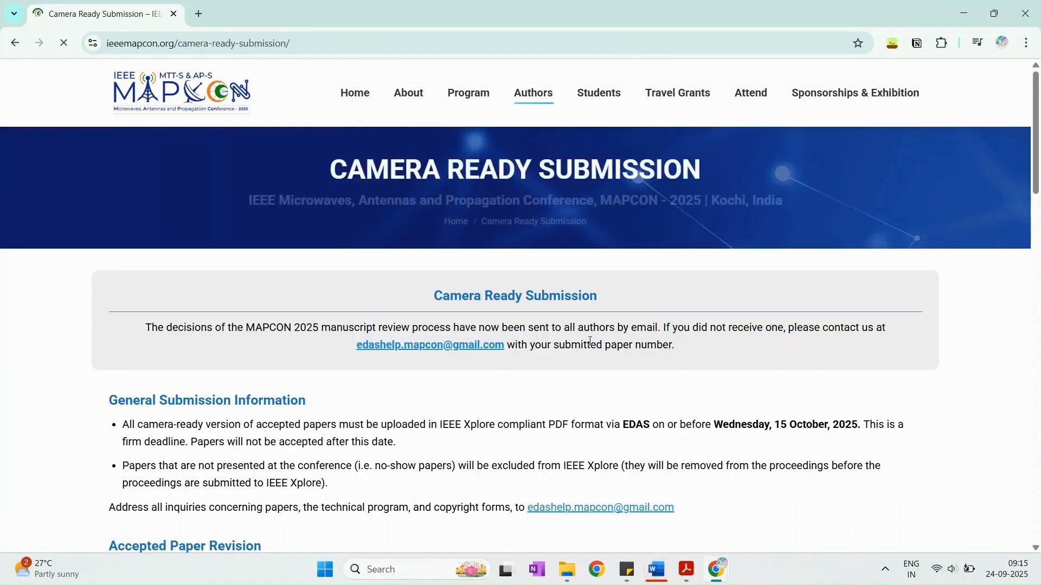
pyautogui.scroll(-3)
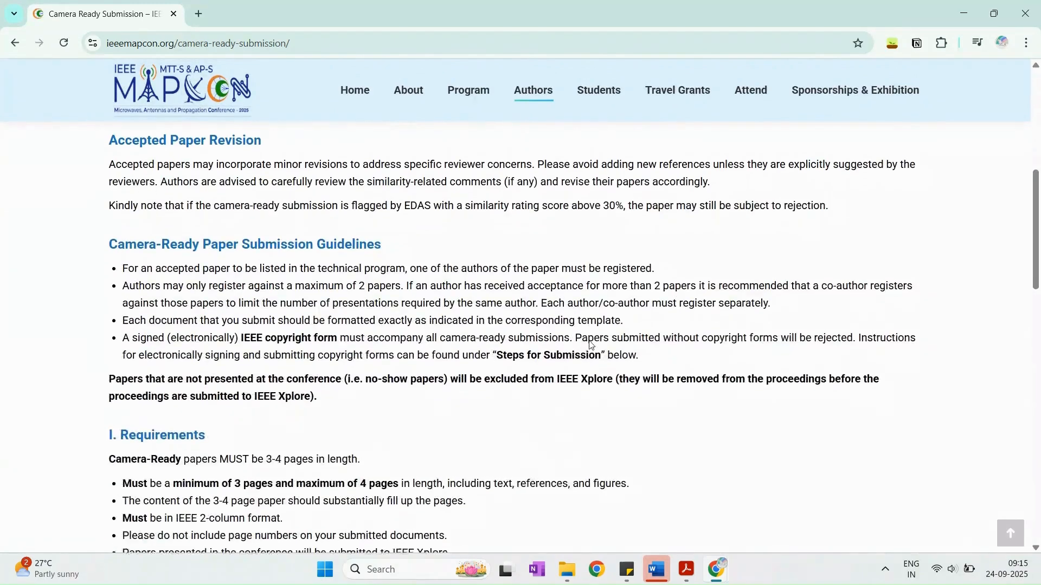
pyautogui.scroll(-3)
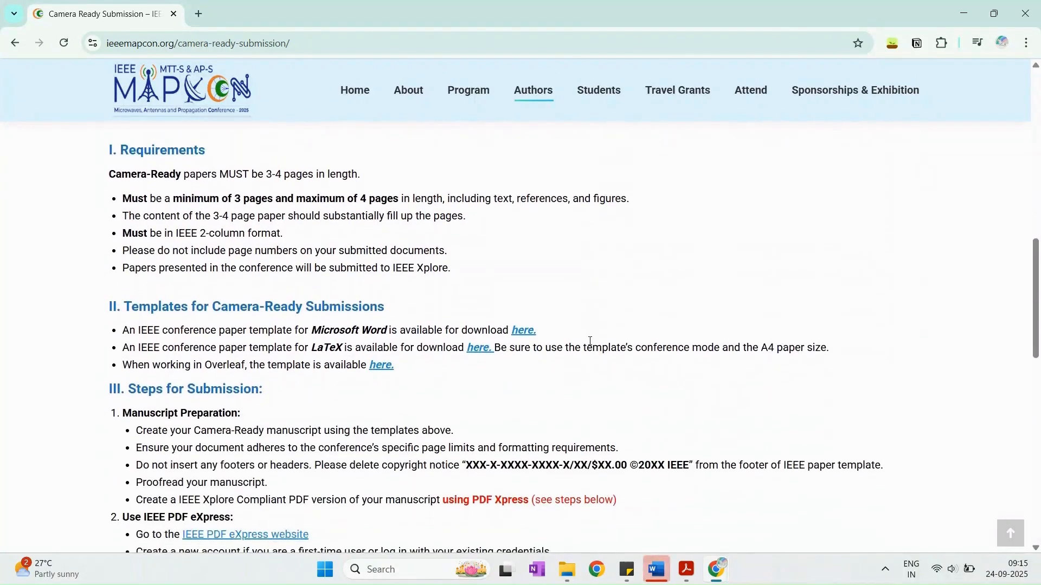
pyautogui.scroll(-3)
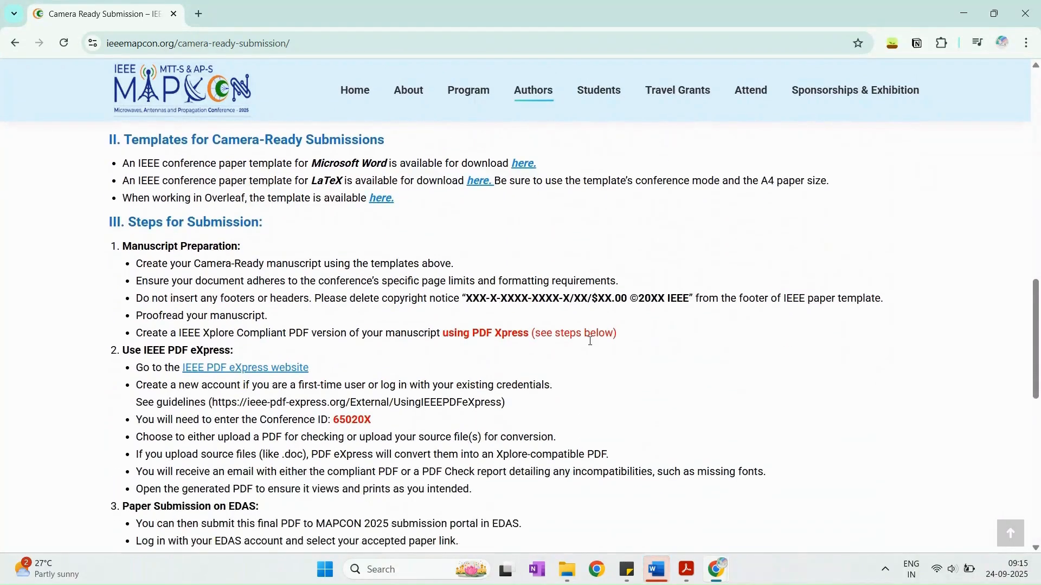
# Step: Log into IEEE PDF eXpress for 65020X, create a new title, and upload MAPCON 2025.pdf
pyautogui.click(245, 368)
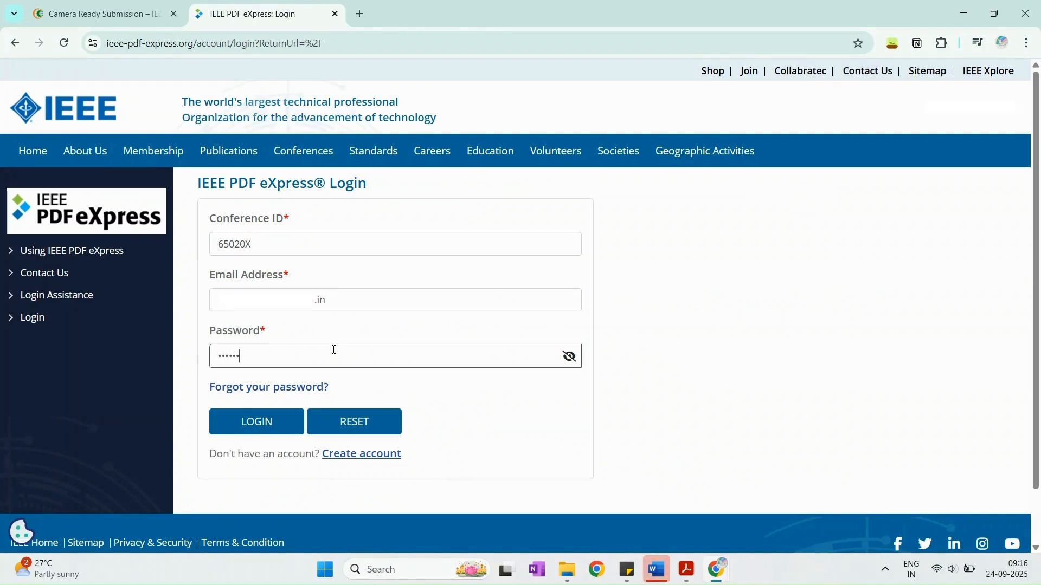
pyautogui.click(256, 421)
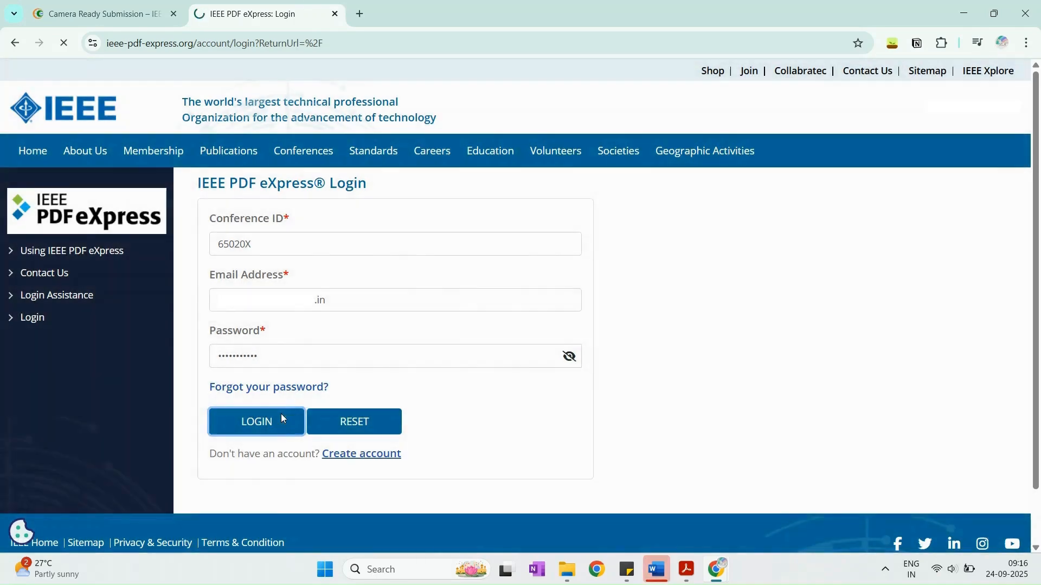
pyautogui.click(257, 420)
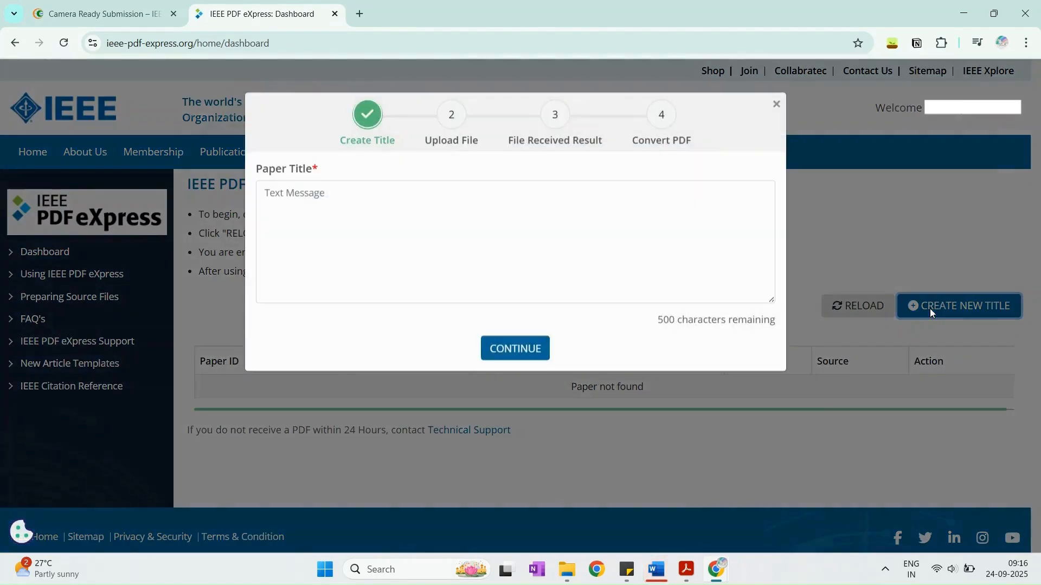
pyautogui.click(685, 570)
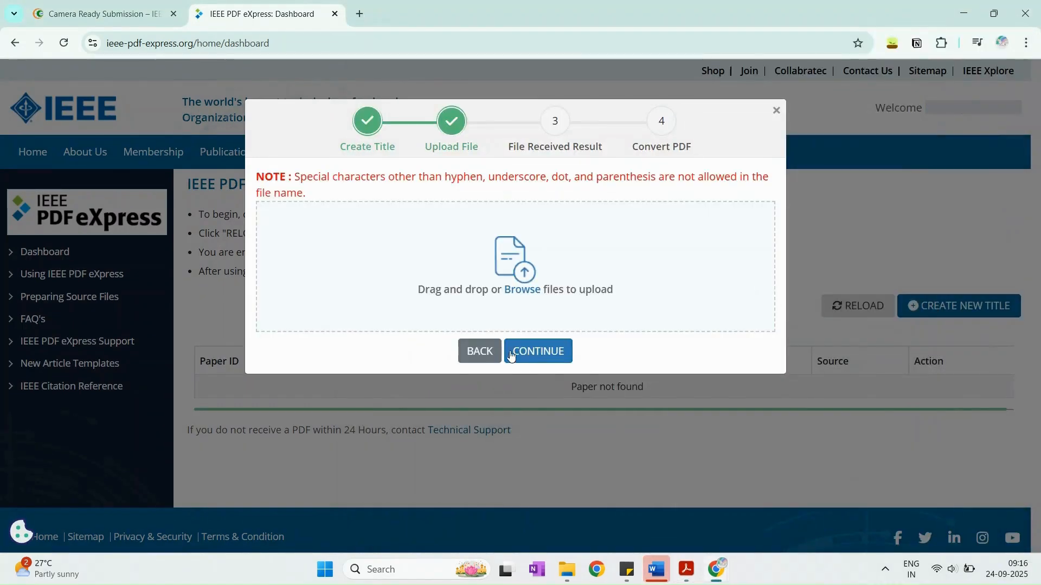
pyautogui.click(521, 288)
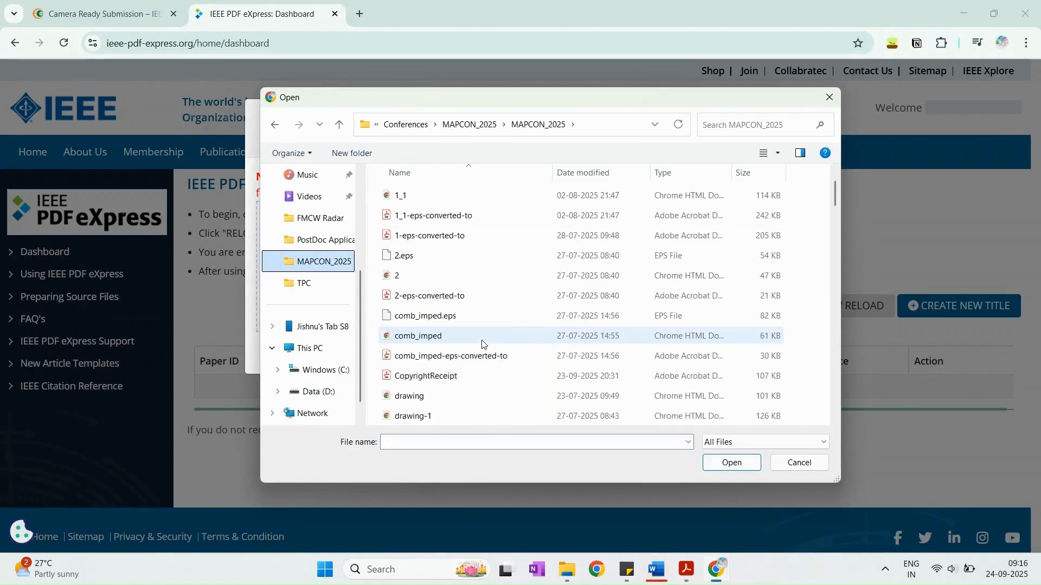
pyautogui.click(731, 462)
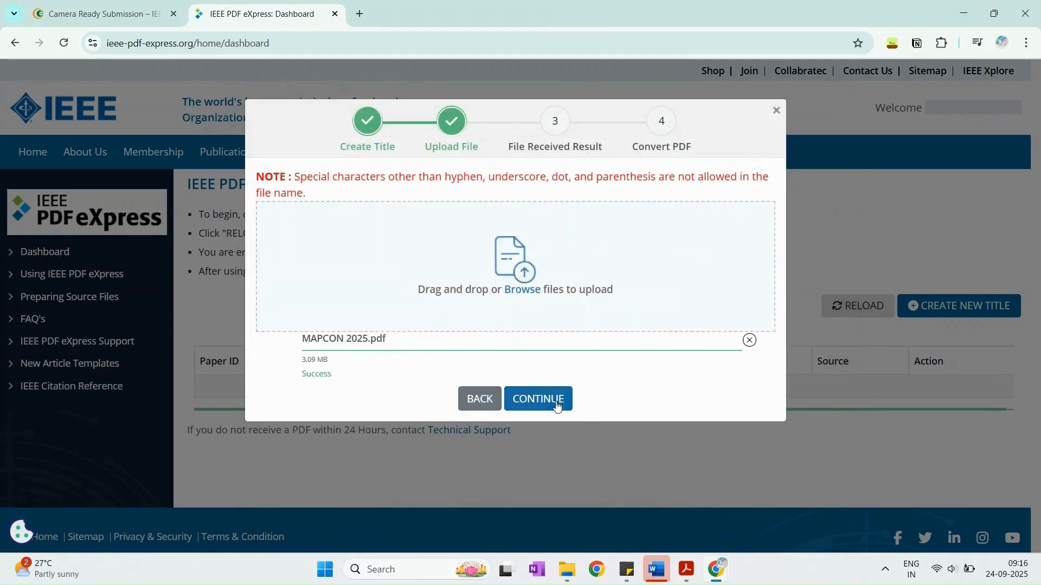
pyautogui.click(537, 399)
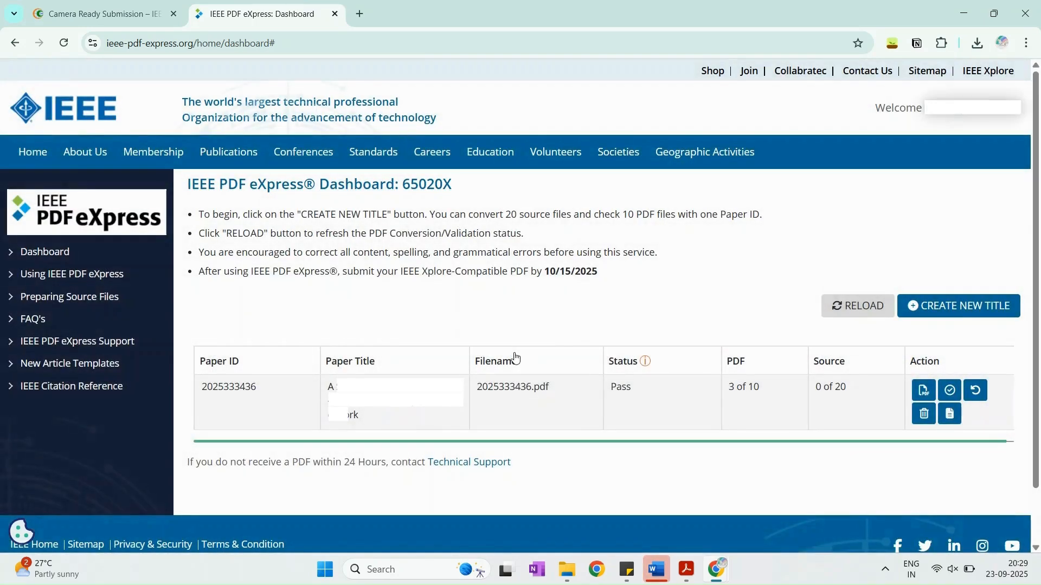
# Step: Save the checked PDF into the MAPCON_2025 folder under the name 'apcon_2025_v1_pdfxpre'
pyautogui.click(922, 390)
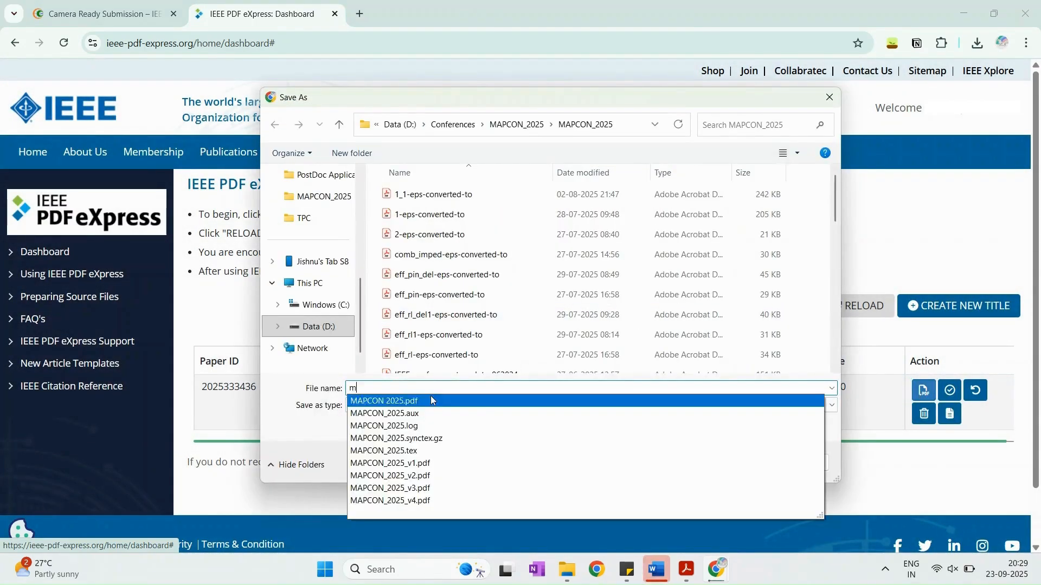
pyautogui.write('apcon_2025_v1')
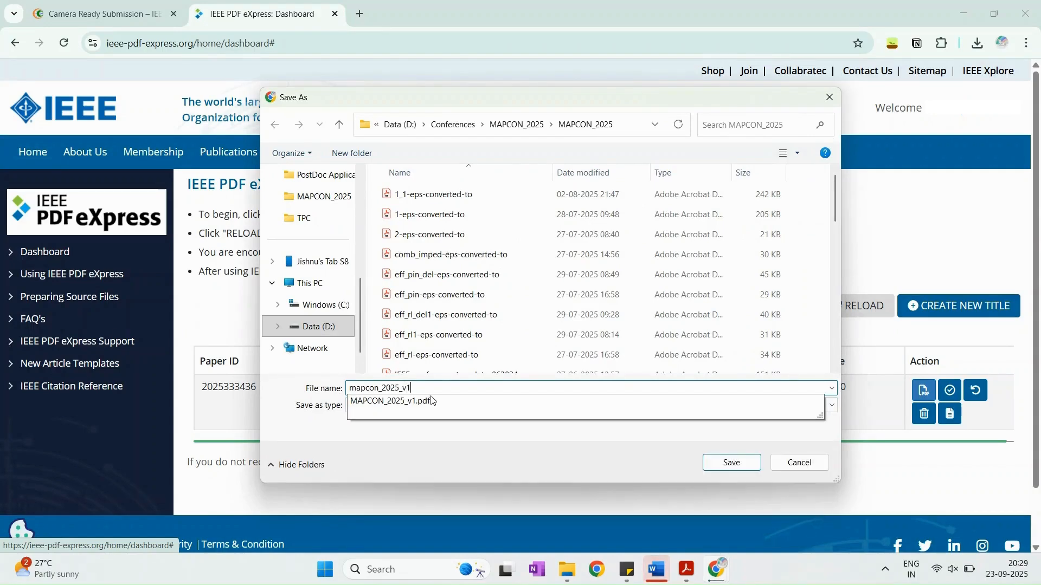
pyautogui.write('_pdfxpre')
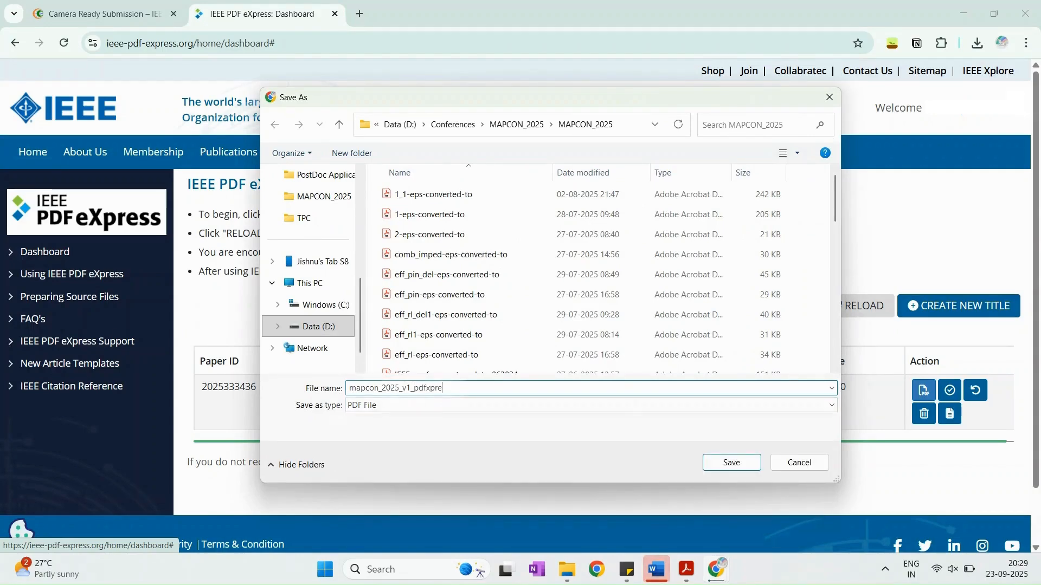
pyautogui.click(730, 462)
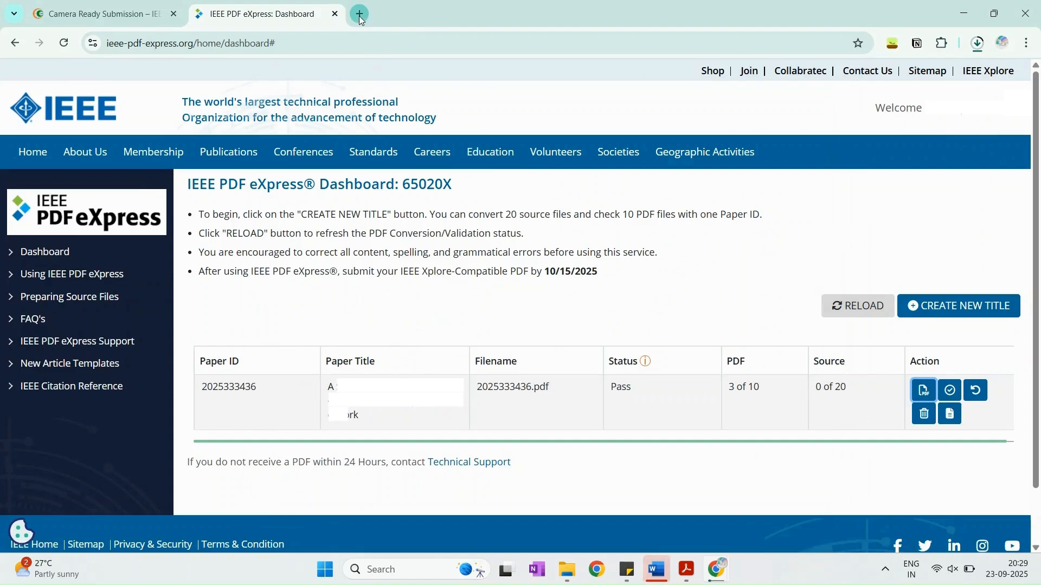
# Step: In a new tab, pass the Cloudflare check, log on to EDAS, and open the copyright record page
pyautogui.click(358, 13)
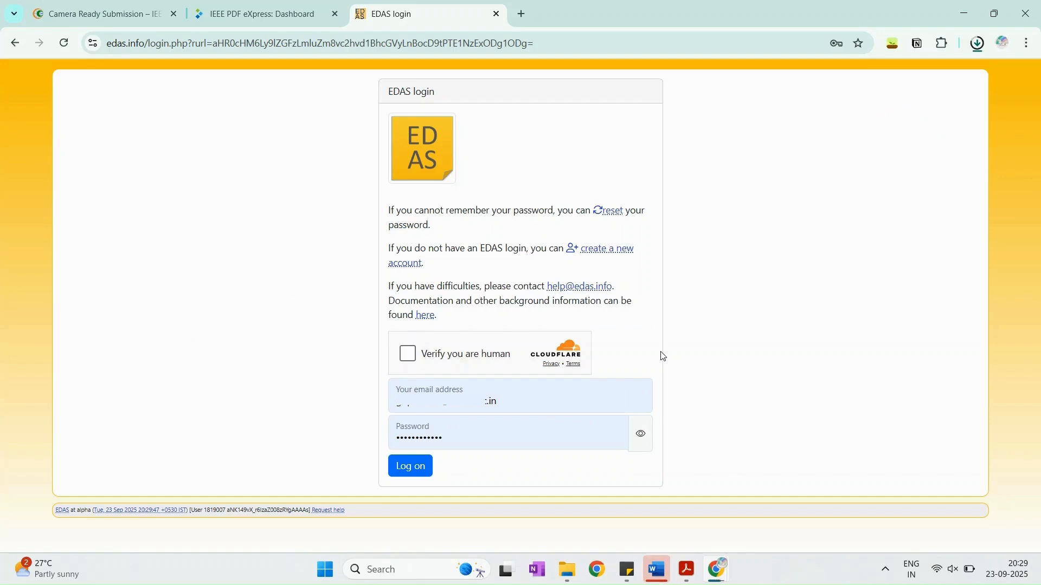
pyautogui.click(407, 354)
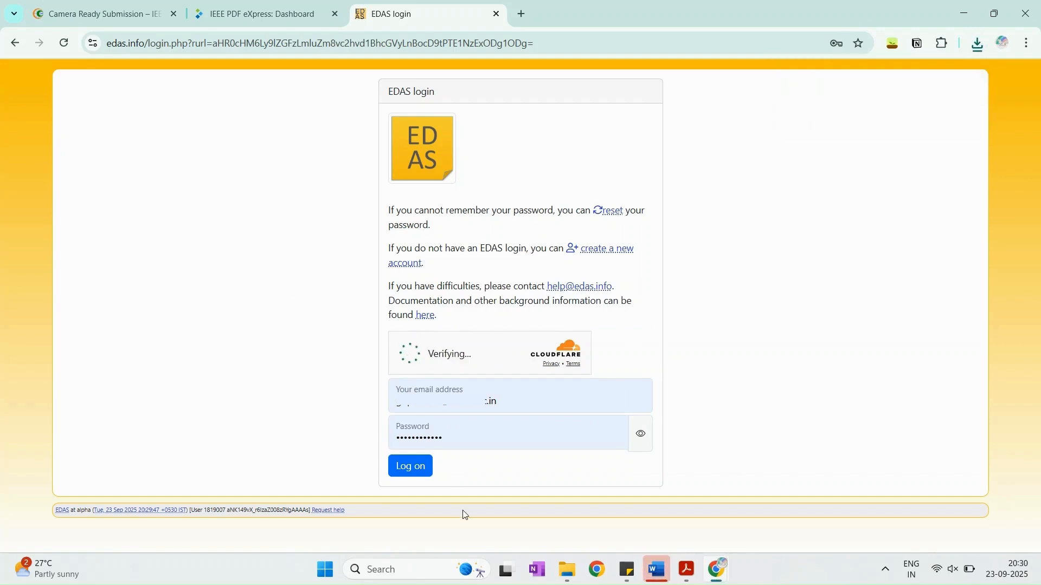
pyautogui.click(409, 465)
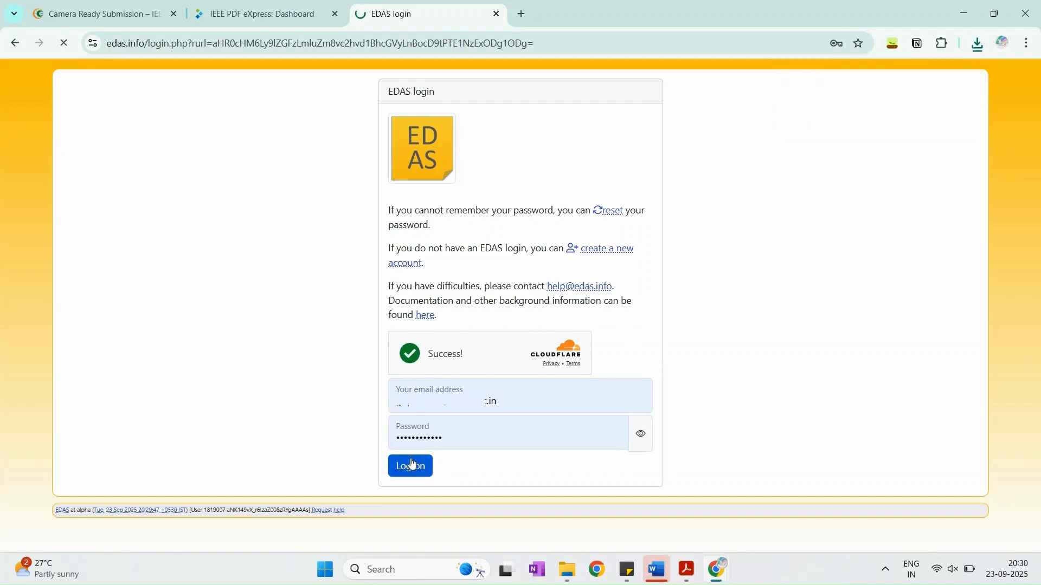
pyautogui.click(410, 465)
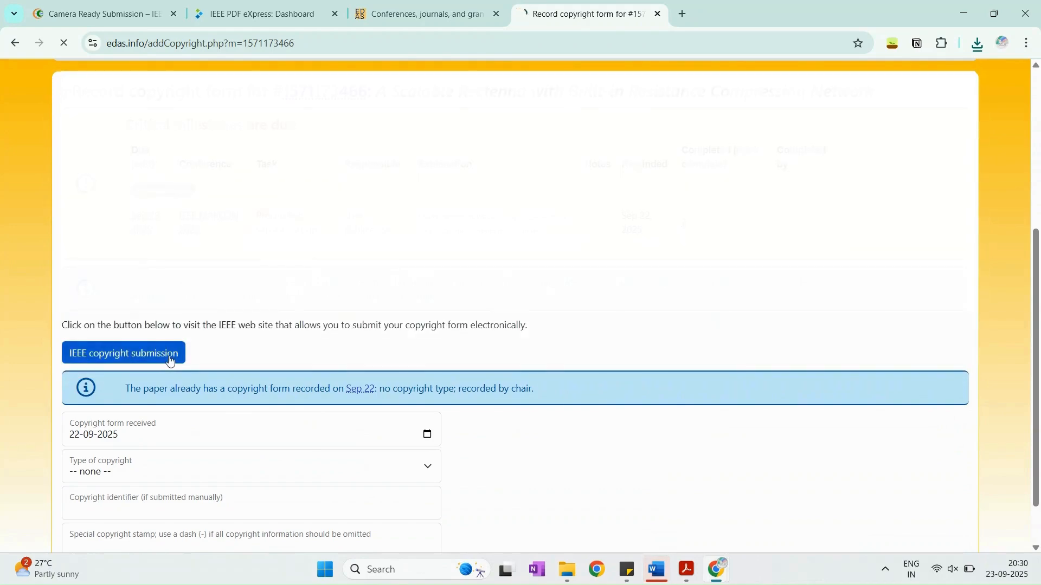
# Step: Start the IEEE eCopyright form, accept plagiarism policies, confirm signing authority, and choose Not affiliated
pyautogui.click(126, 352)
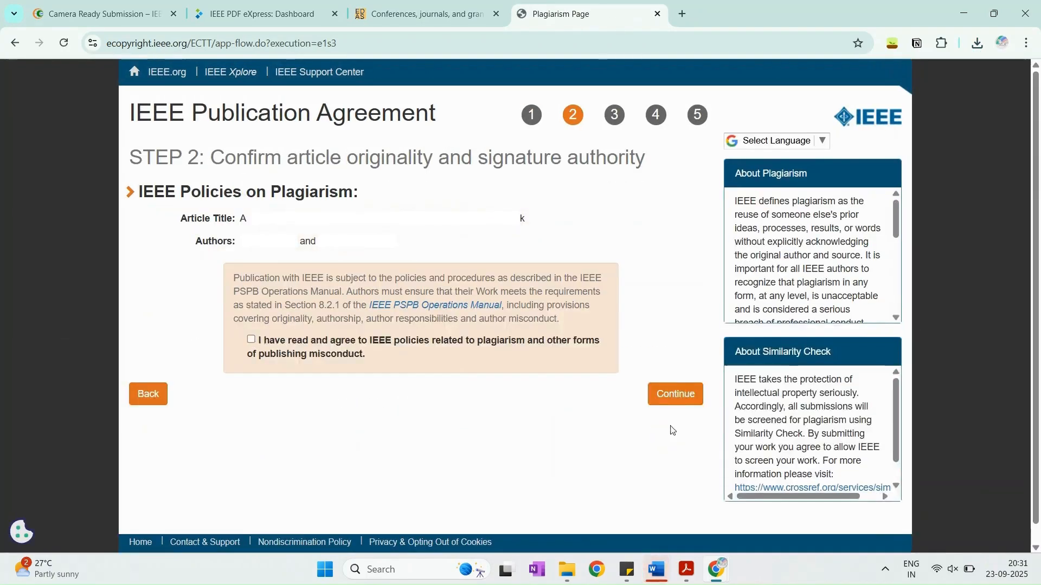
pyautogui.click(673, 394)
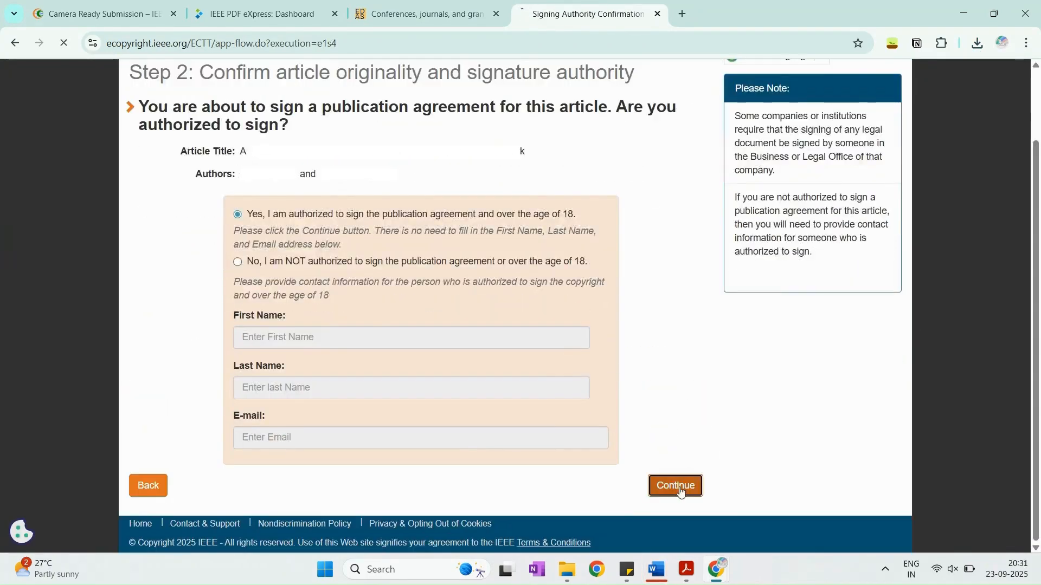
pyautogui.click(674, 485)
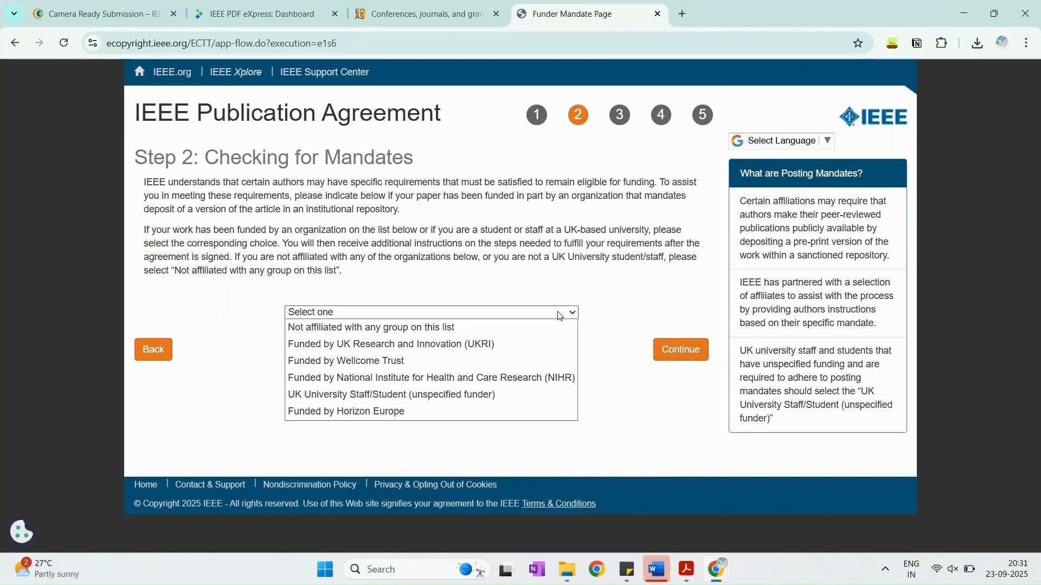
pyautogui.click(680, 349)
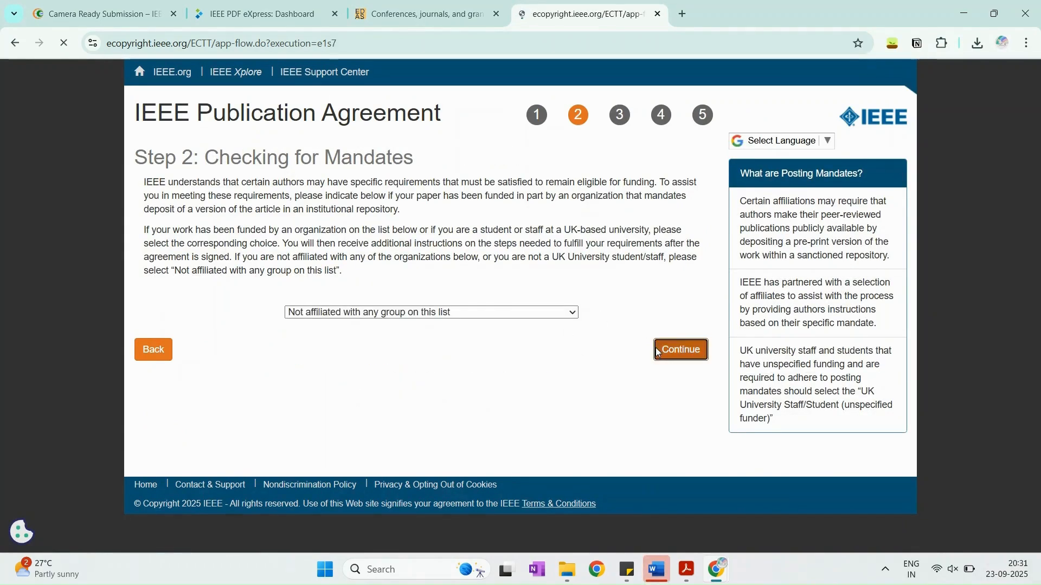
# Step: Pass the funder mandate step, sign and confirm the agreement, and skip saving the receipt
pyautogui.click(680, 349)
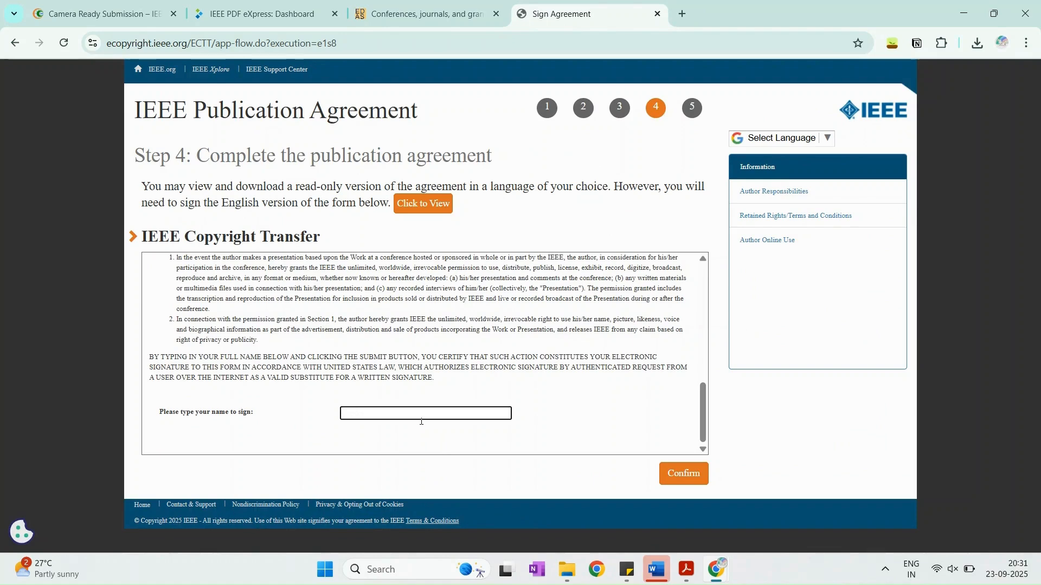
pyautogui.click(682, 473)
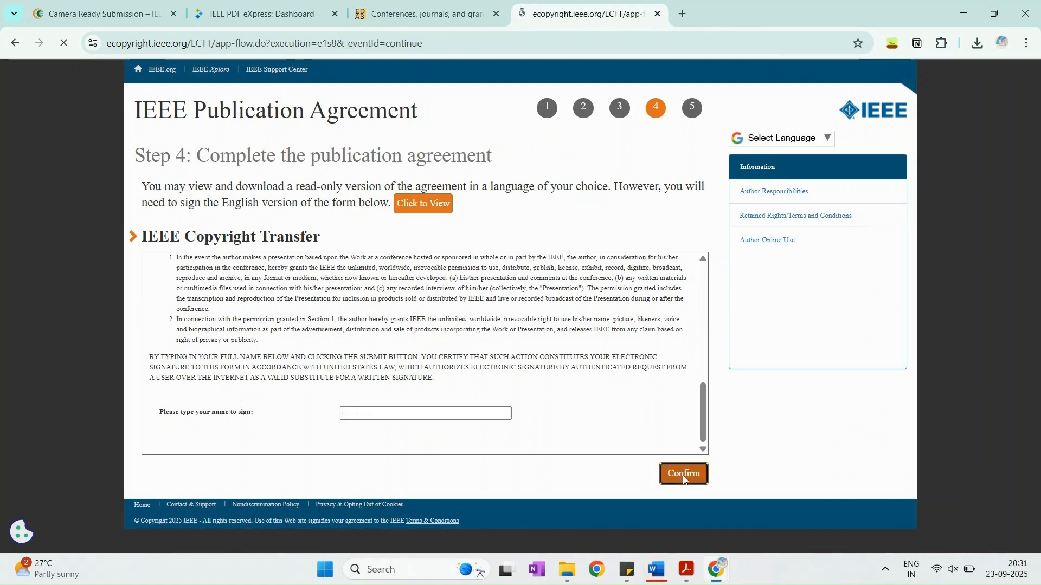
pyautogui.click(683, 473)
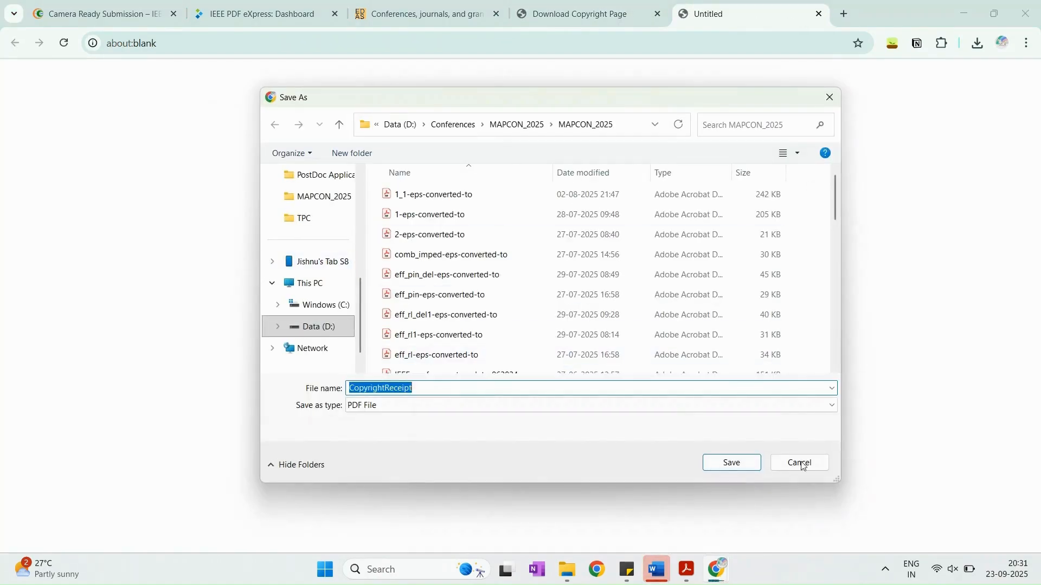
pyautogui.click(799, 463)
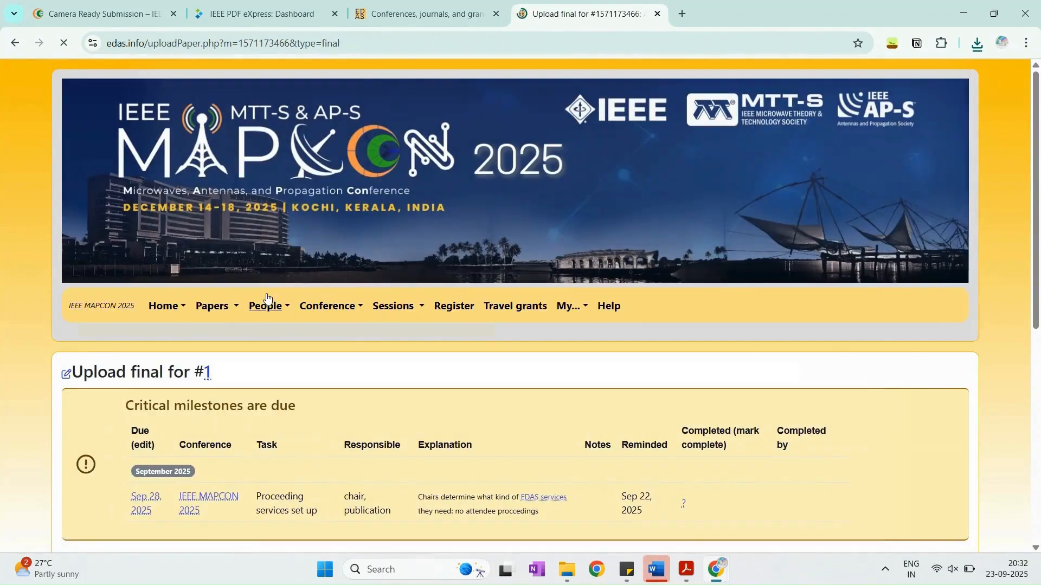
# Step: Upload the final camera-ready PDF to EDAS, review margin and gutter warnings, and return to the MAPCON tab
pyautogui.scroll(-3)
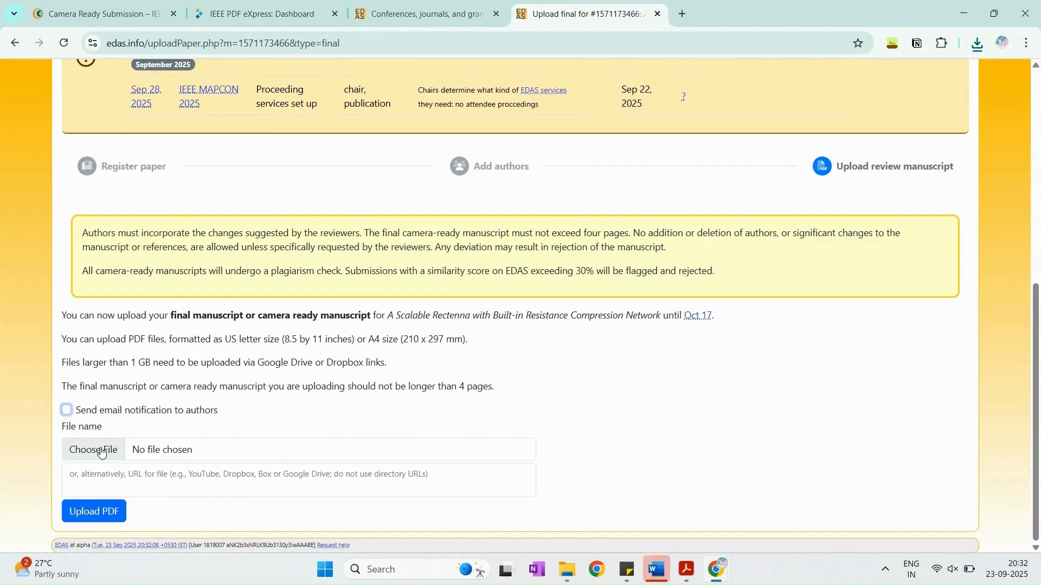
pyautogui.click(94, 449)
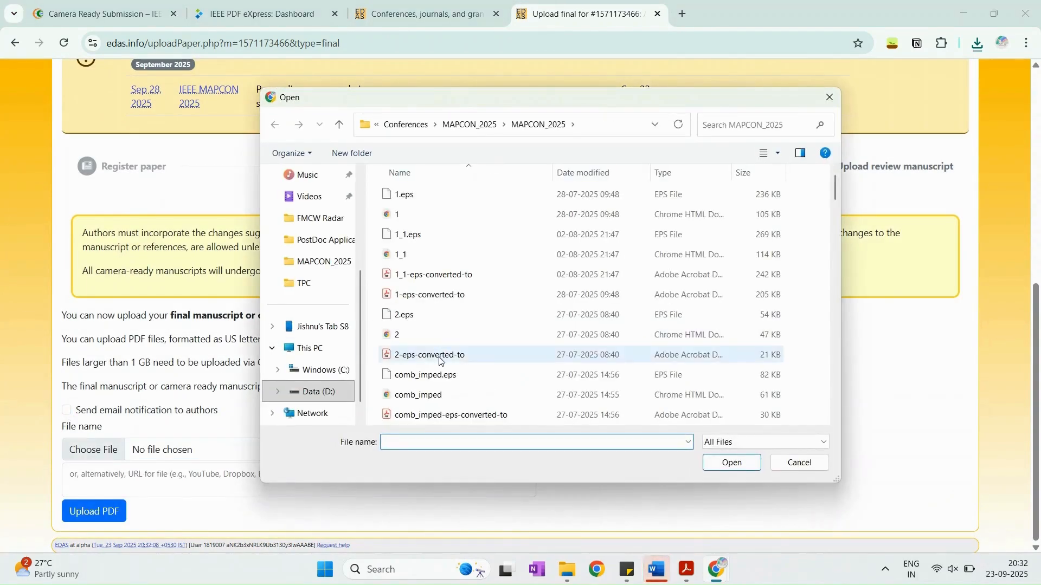
pyautogui.scroll(-3)
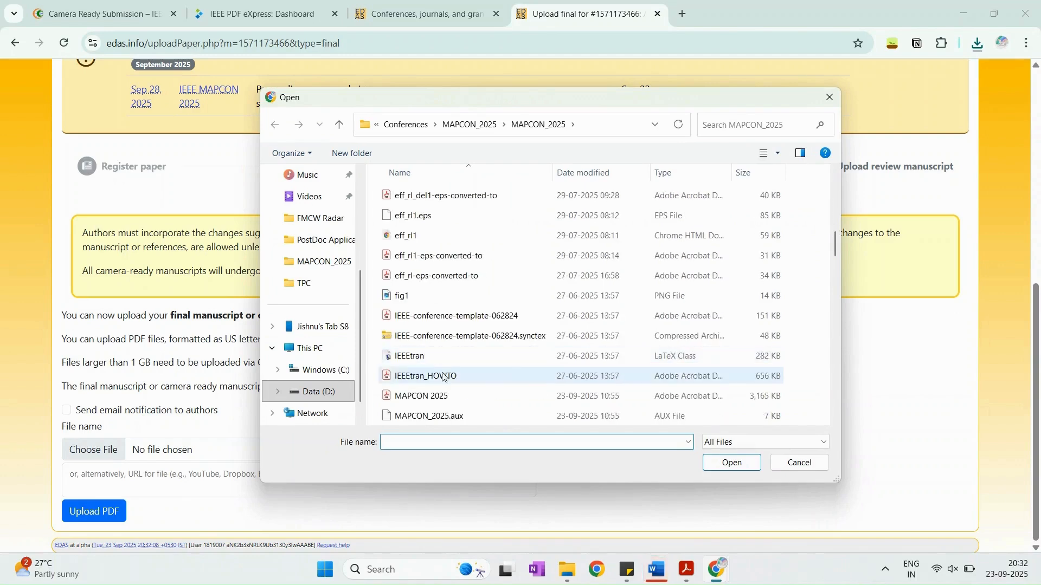
pyautogui.scroll(-3)
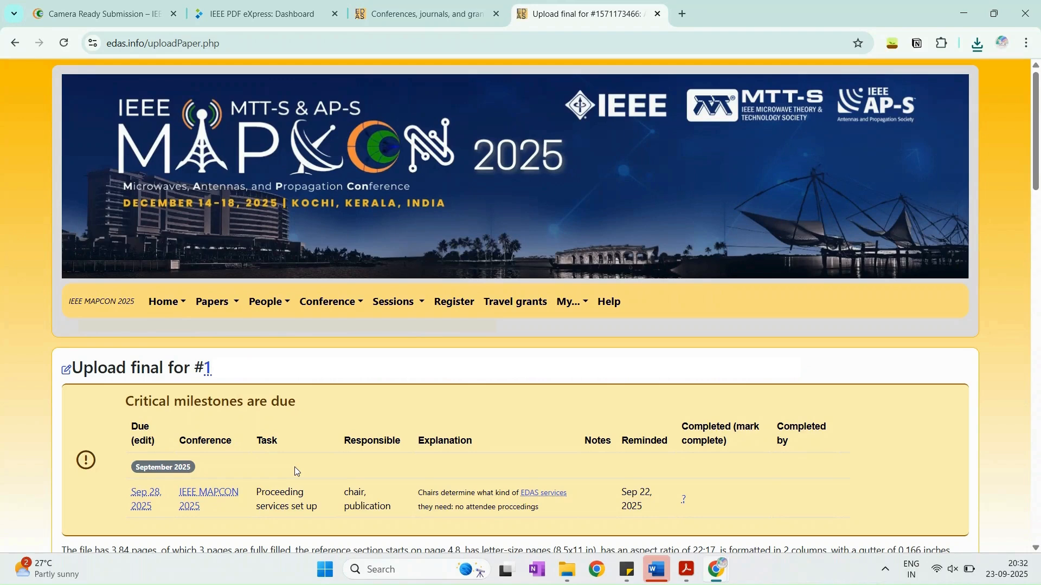
pyautogui.scroll(-3)
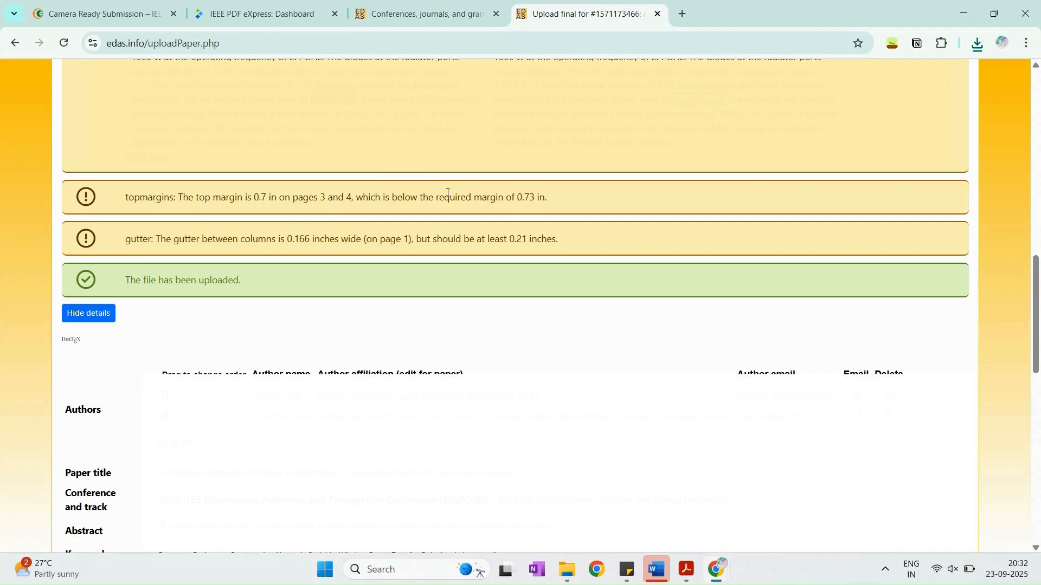
pyautogui.click(100, 13)
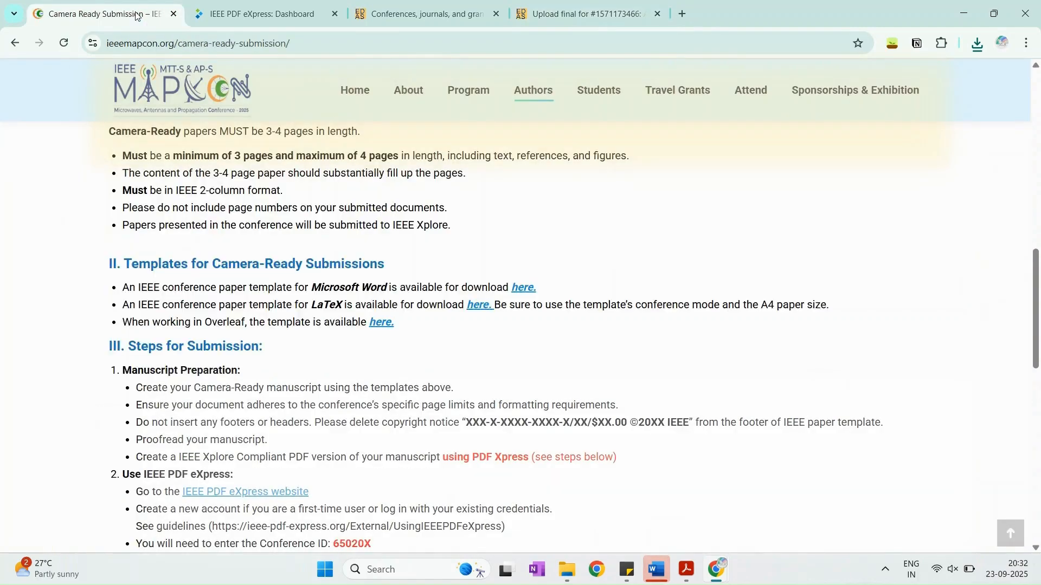